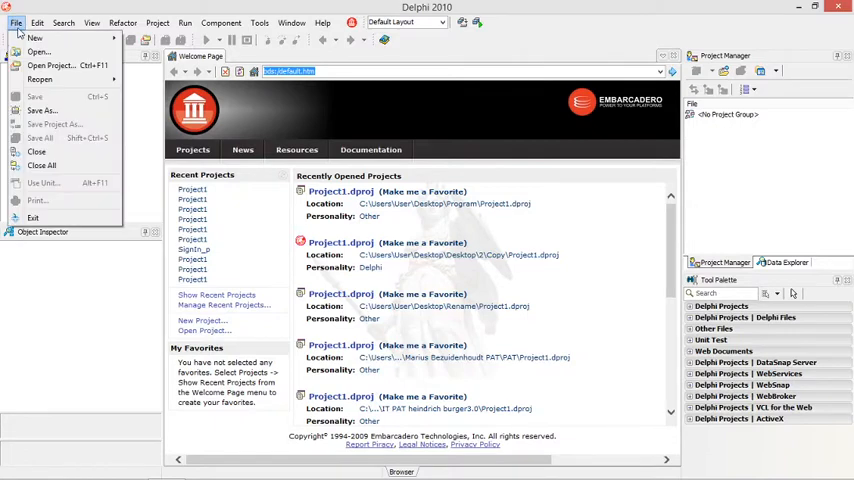
# Create a new VCL Forms Application, enlarge the blank form, and caption it 'Donations'
pyautogui.click(35, 38)
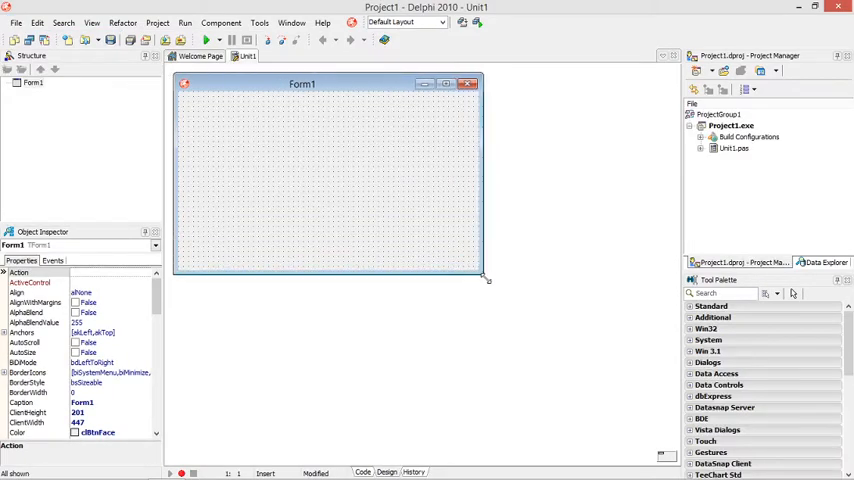
pyautogui.moveTo(487, 272); pyautogui.dragTo(490, 295)
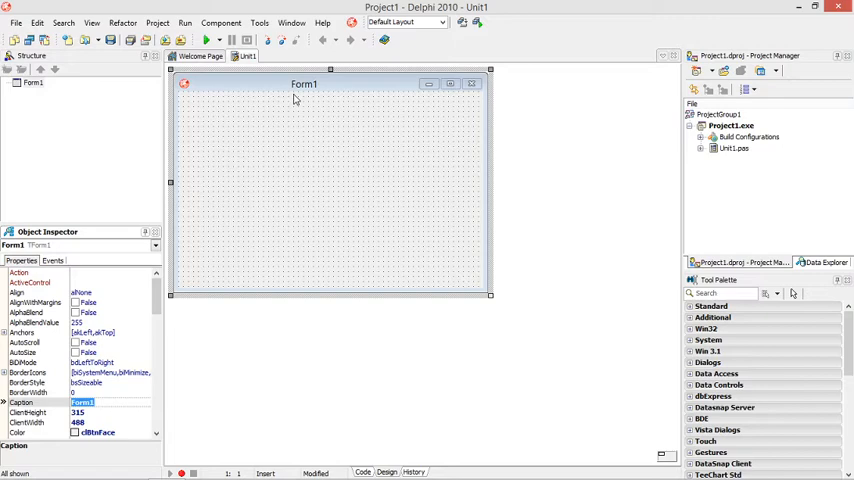
pyautogui.write('Donat')
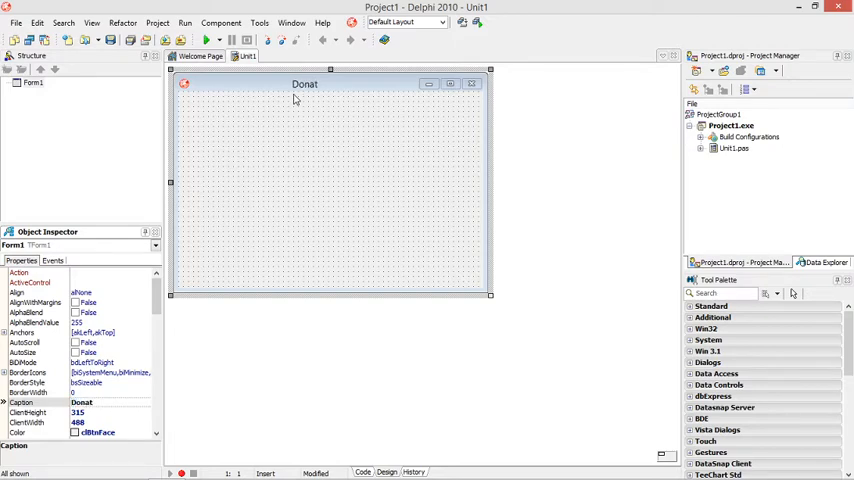
pyautogui.write('ions')
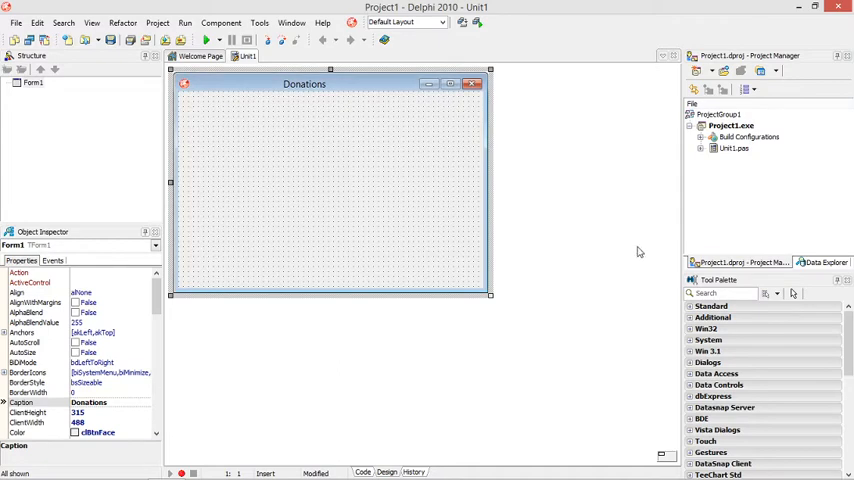
pyautogui.write('but')
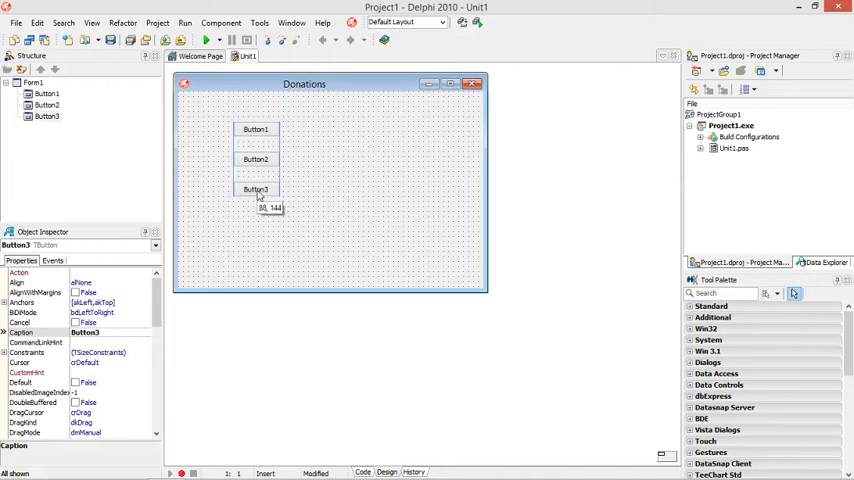
# Caption the three stacked buttons R 10, R 50 and R 100
pyautogui.click(256, 129)
pyautogui.write('R 10')
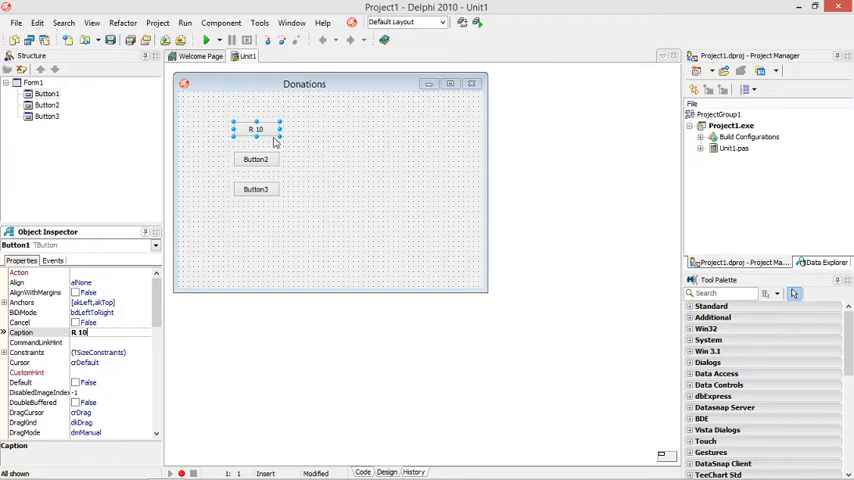
pyautogui.moveTo(270, 135)
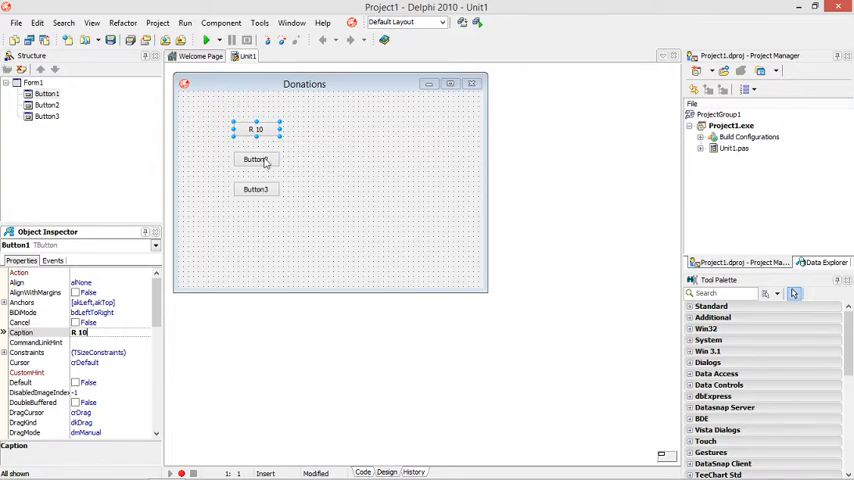
pyautogui.click(255, 159)
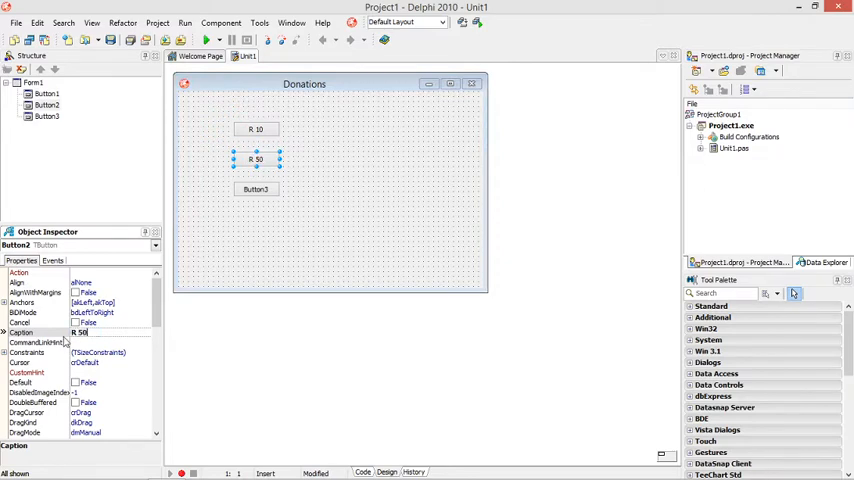
pyautogui.click(256, 189)
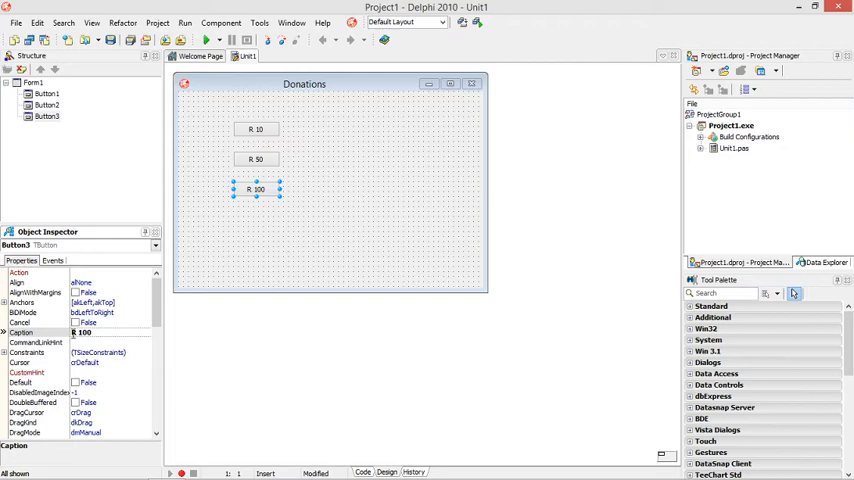
pyautogui.click(350, 240)
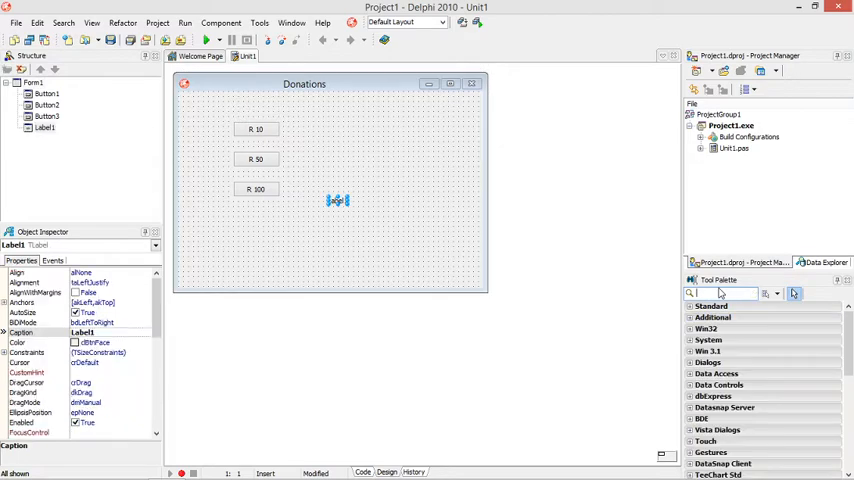
# Place an R 0 label below the buttons, shrink the form, and view the unit code
pyautogui.moveTo(337, 200); pyautogui.dragTo(252, 221)
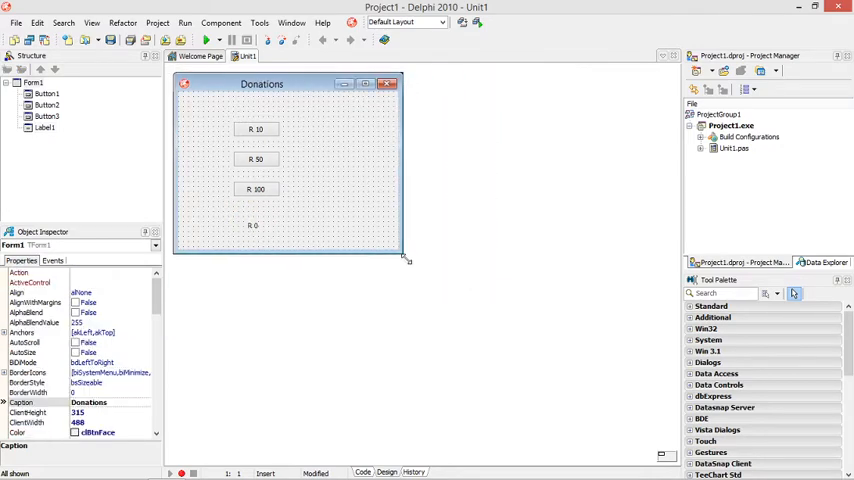
pyautogui.moveTo(408, 262); pyautogui.dragTo(363, 262)
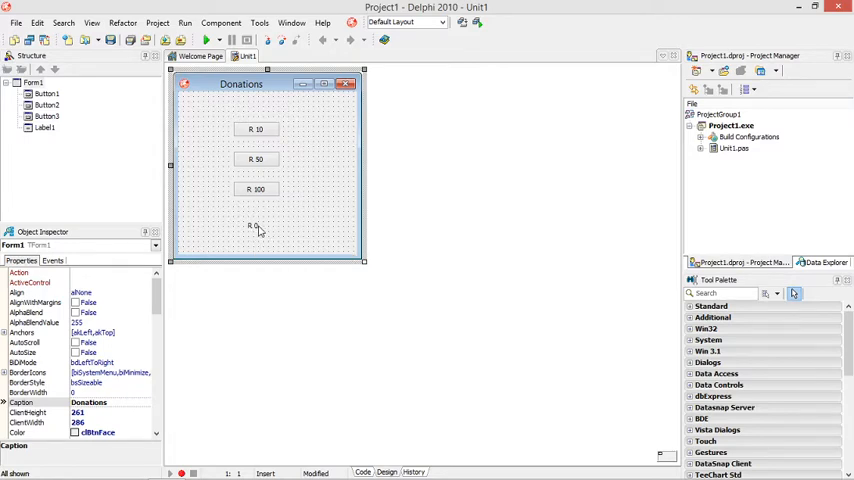
pyautogui.moveTo(316, 217)
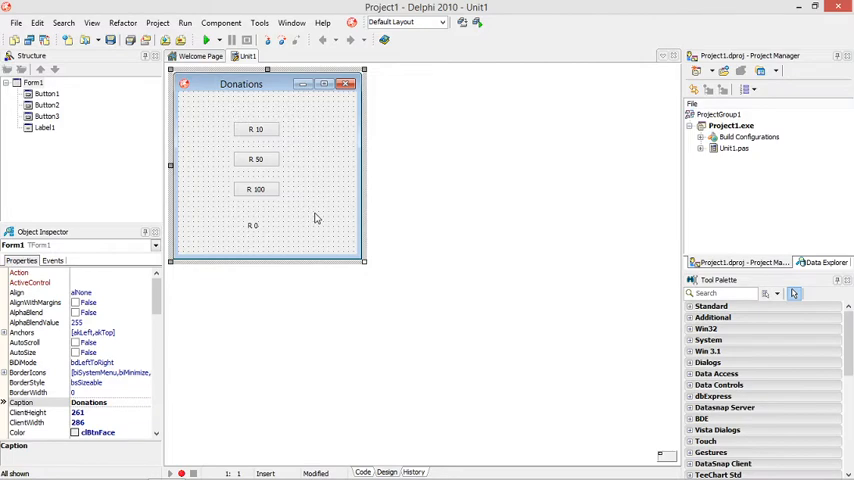
pyautogui.click(362, 472)
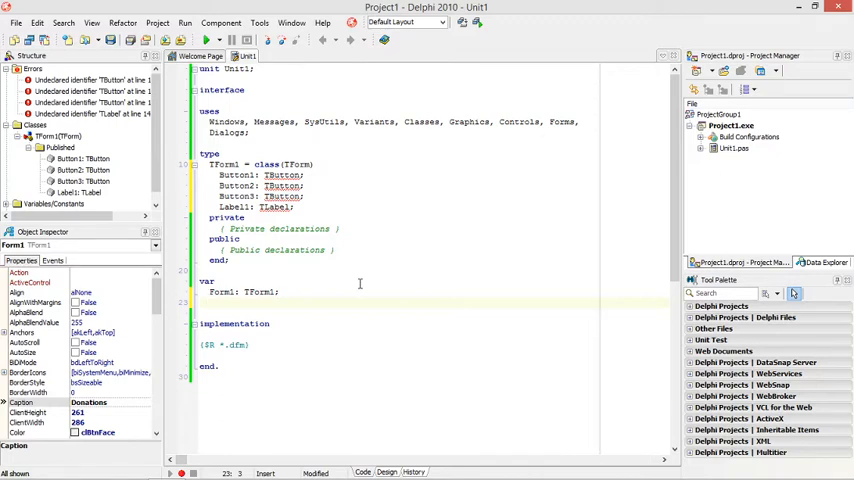
# Add 'iTotal: integer;' to the unit's var section, then return to the form design
pyautogui.click(386, 472)
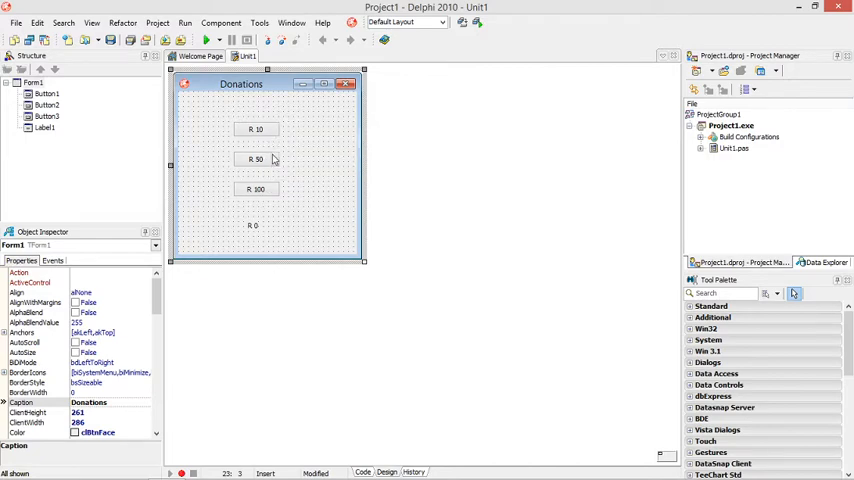
pyautogui.moveTo(268, 157)
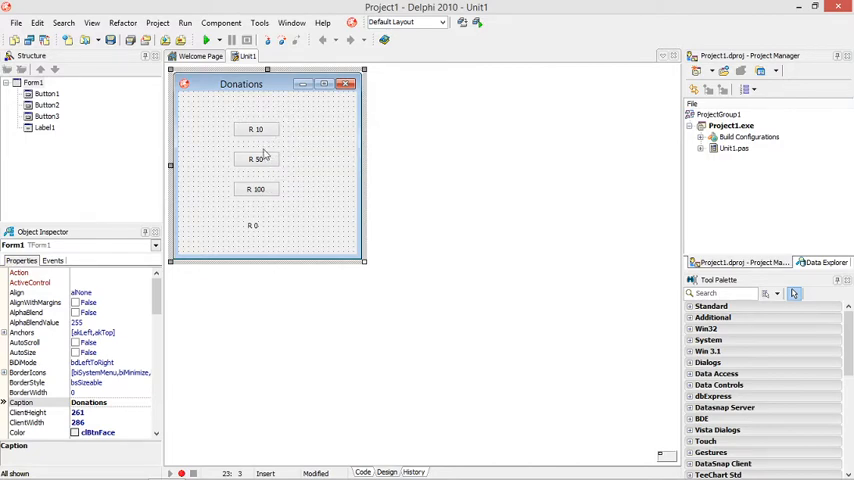
pyautogui.click(362, 471)
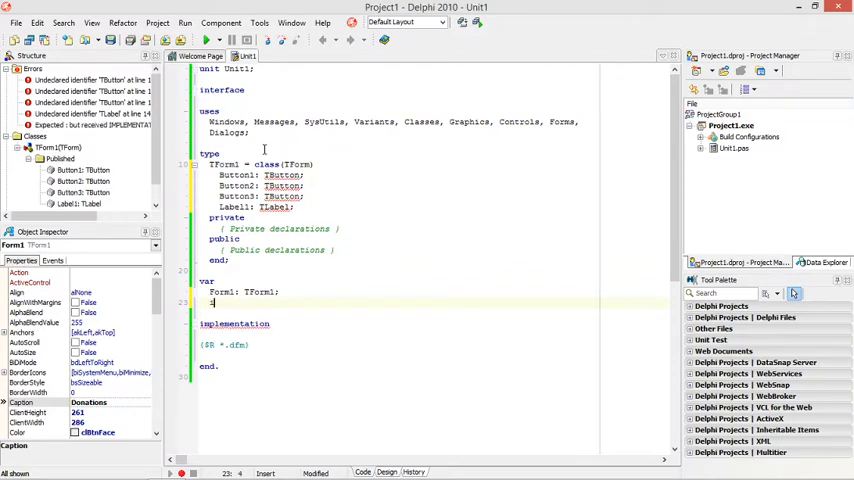
pyautogui.write('i')
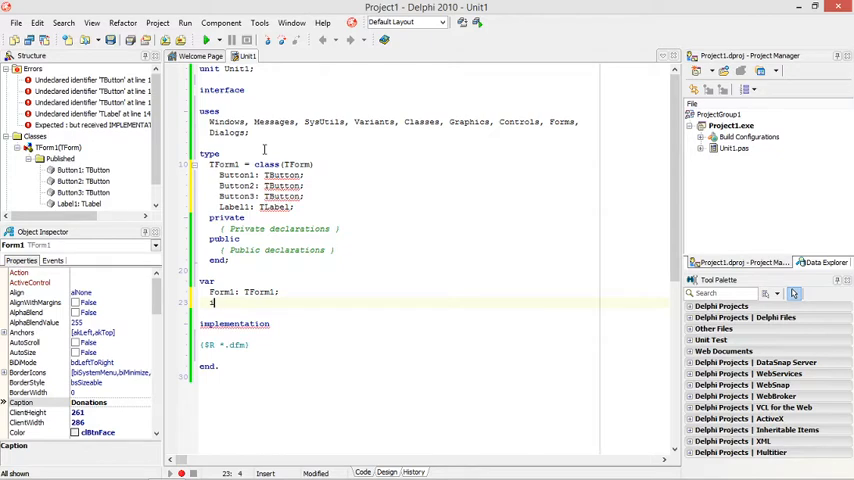
pyautogui.write('iTotal:')
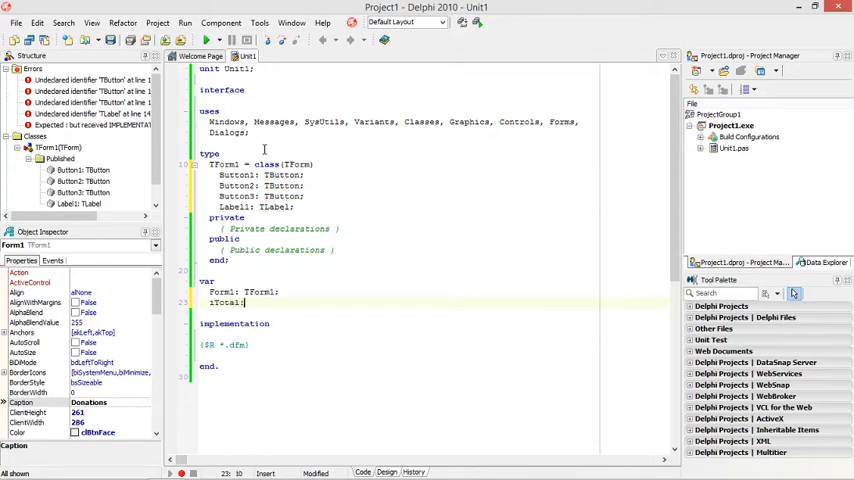
pyautogui.write('integer')
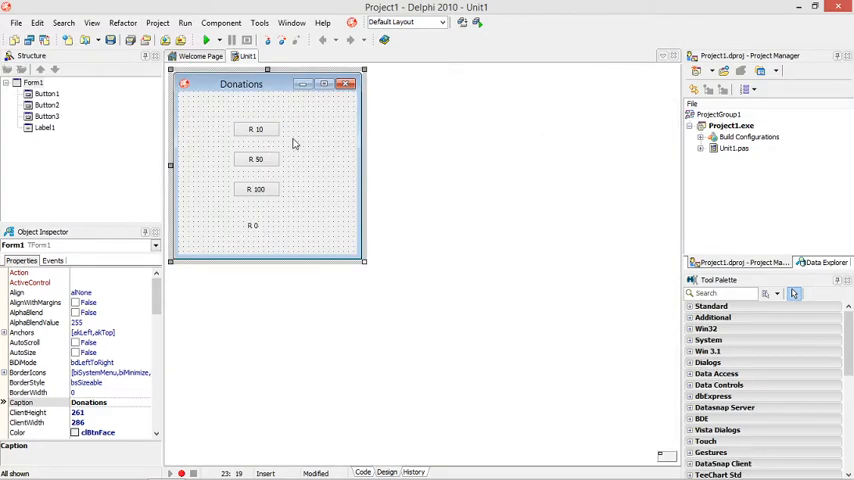
pyautogui.click(362, 472)
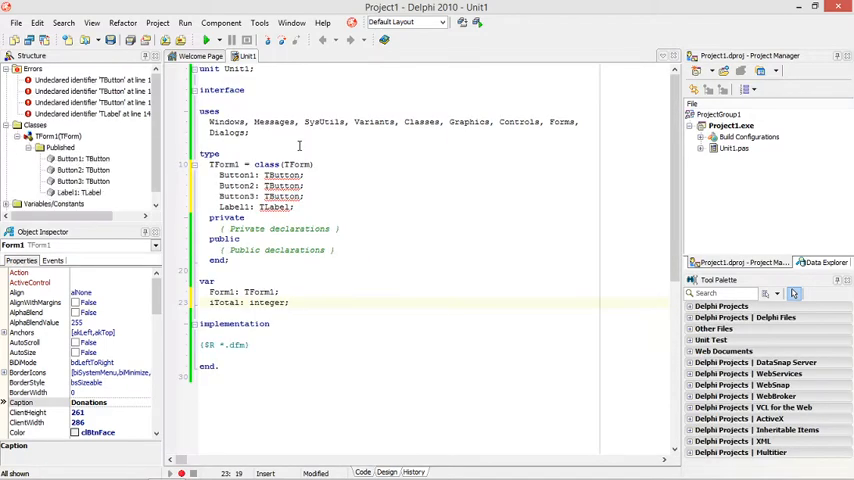
pyautogui.doubleClick(224, 302)
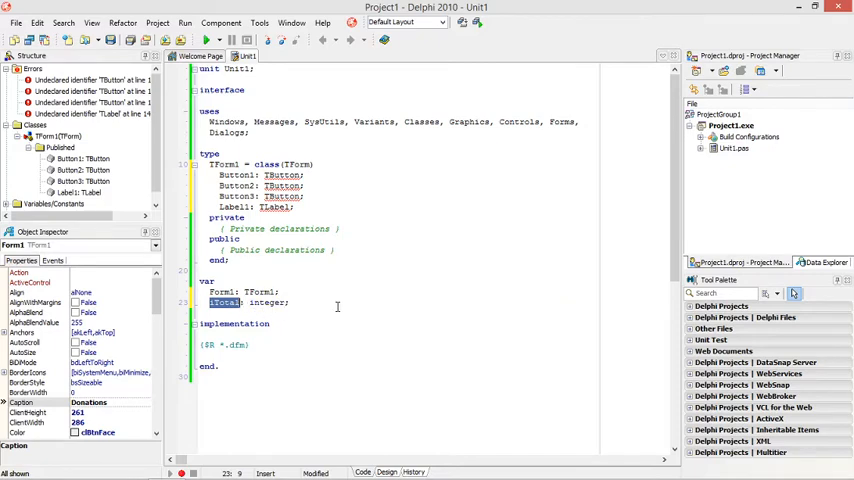
pyautogui.click(386, 472)
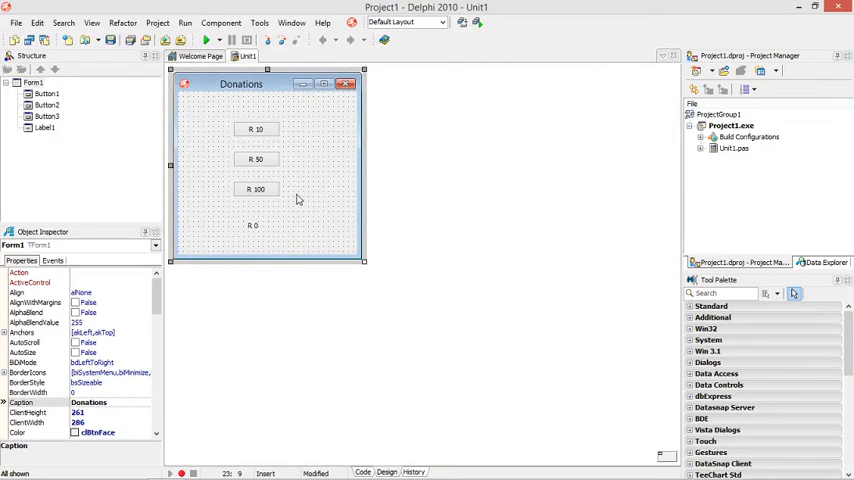
# Create the form's OnCreate handler containing 'iTotal:=0;'
pyautogui.click(52, 261)
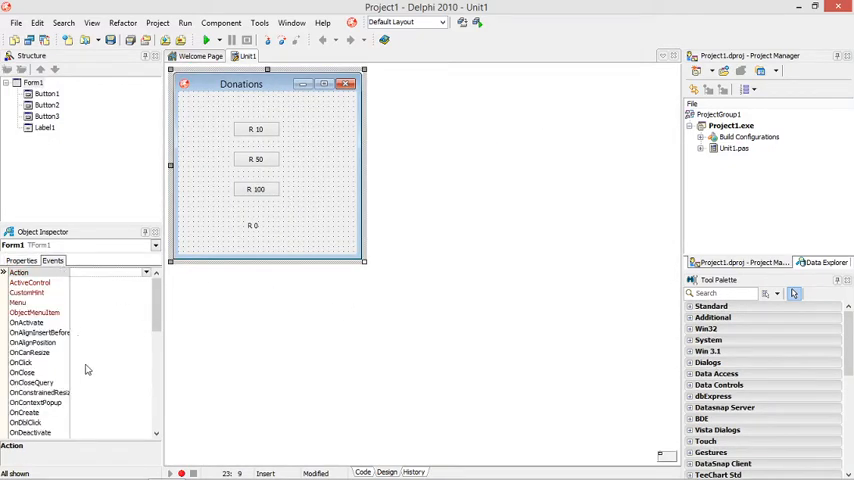
pyautogui.scroll(-3)
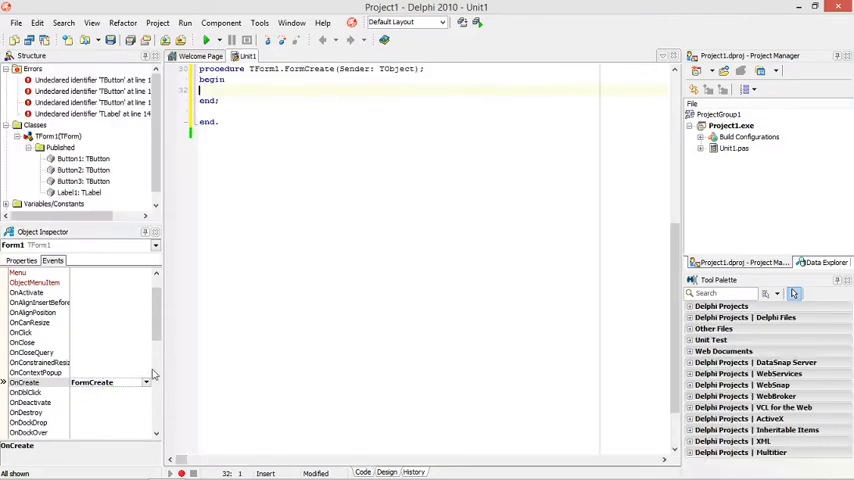
pyautogui.scroll(3)
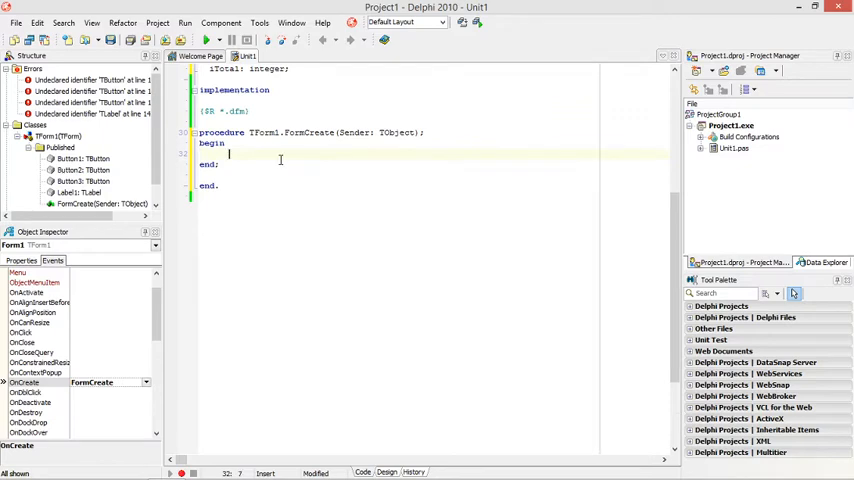
pyautogui.write('iTotal')
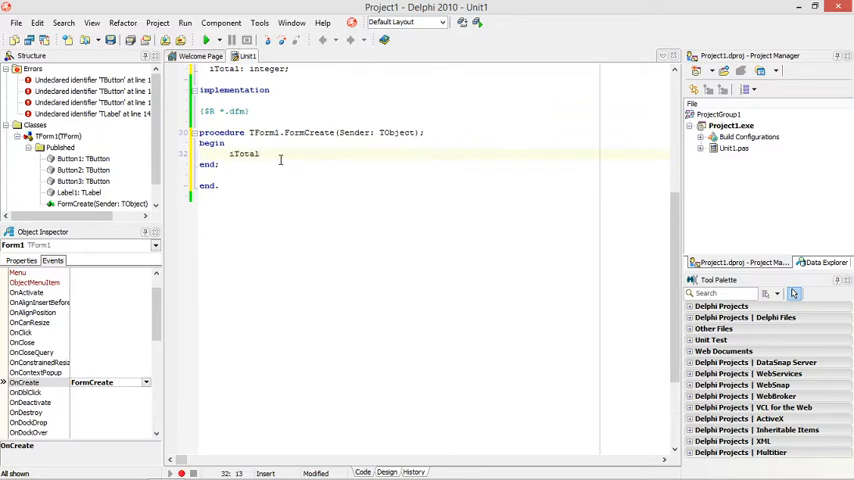
pyautogui.write(':=0;')
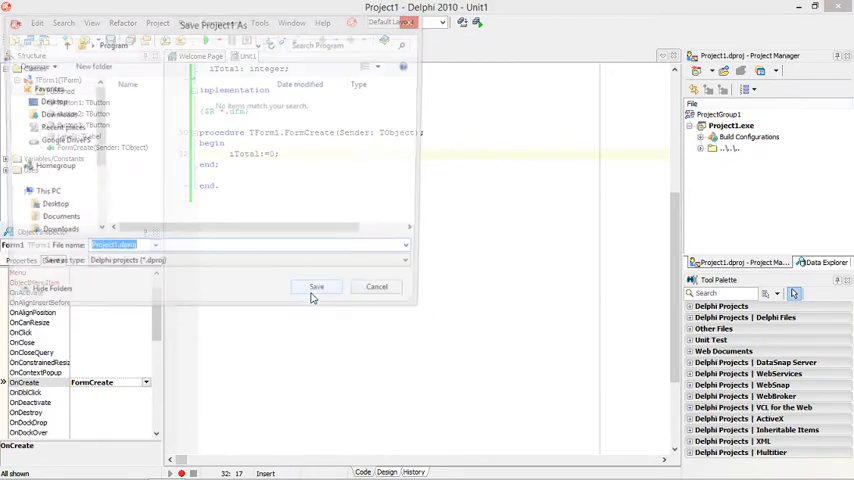
# Confirm Save in the Save Project As dialog and show the Donations form design
pyautogui.click(316, 287)
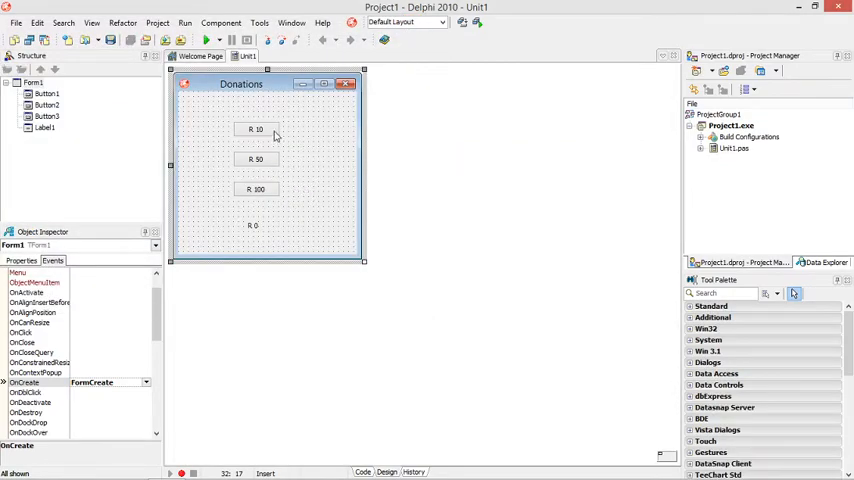
# Create the R 10 button's OnClick handler with 'iTotal:=iTotal+10;'
pyautogui.click(256, 130)
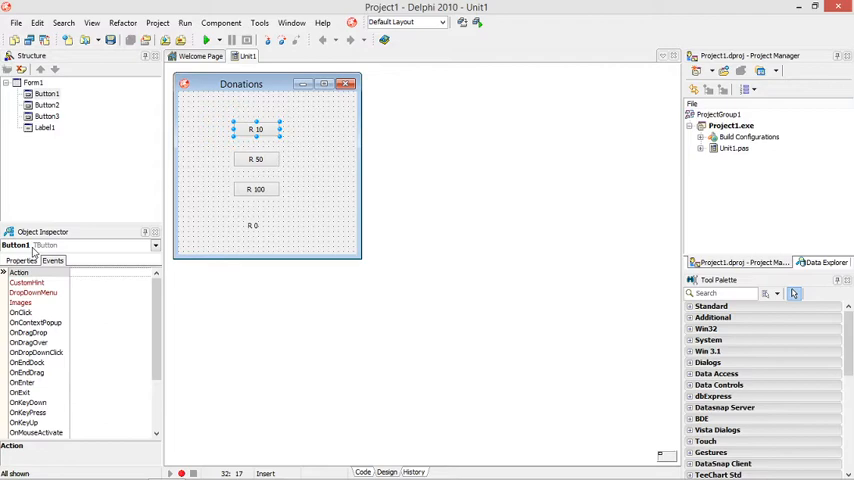
pyautogui.moveTo(33, 320)
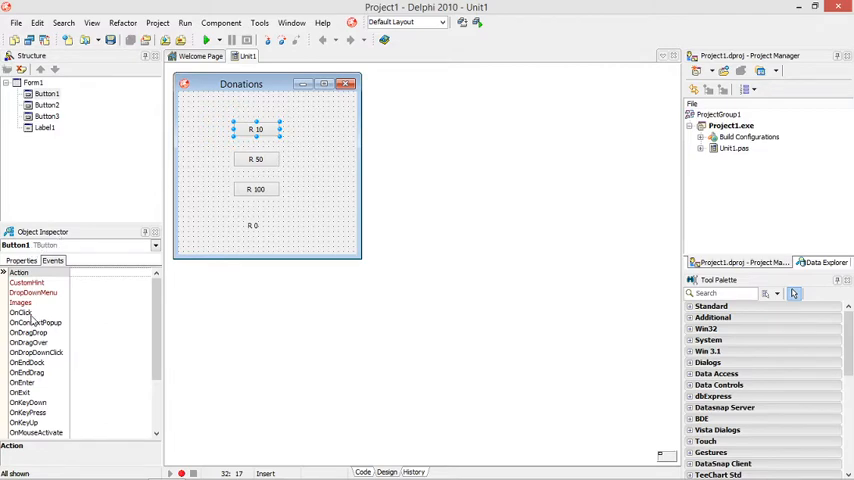
pyautogui.click(80, 312)
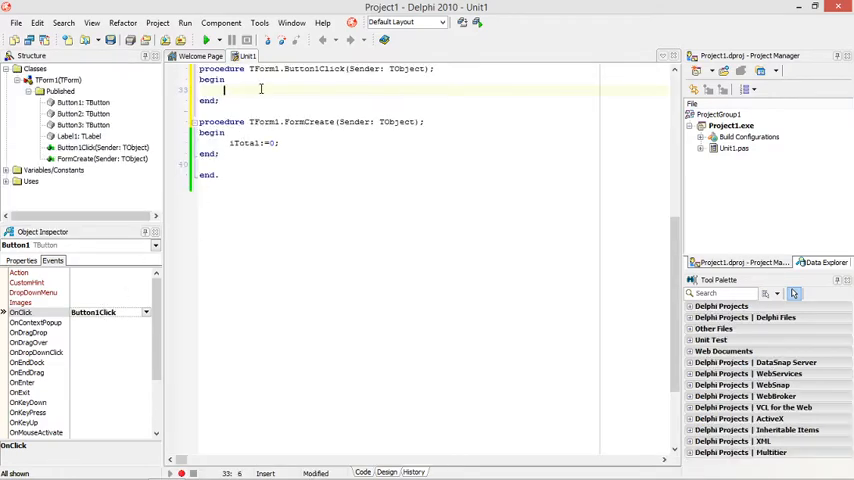
pyautogui.write('iTotal')
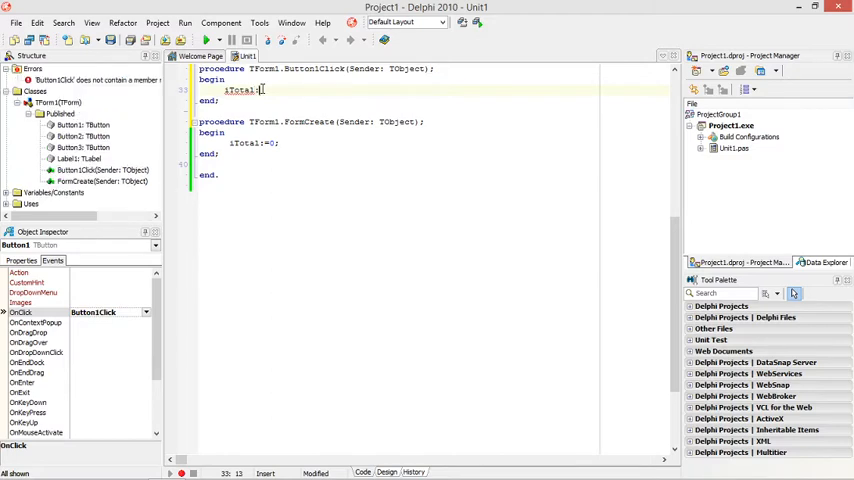
pyautogui.write(':')
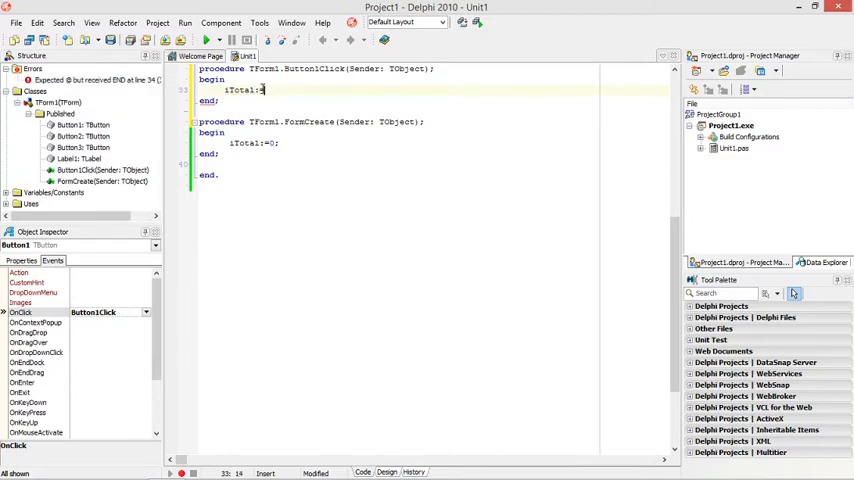
pyautogui.write('iTotal')
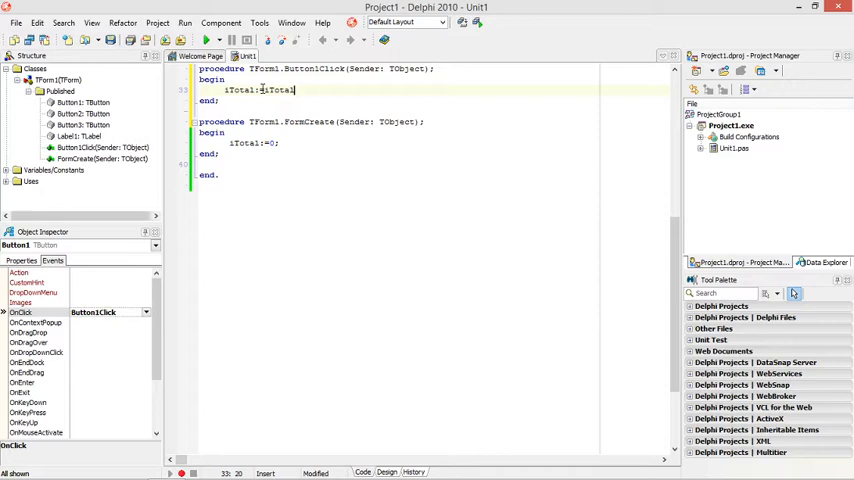
pyautogui.write('+10;')
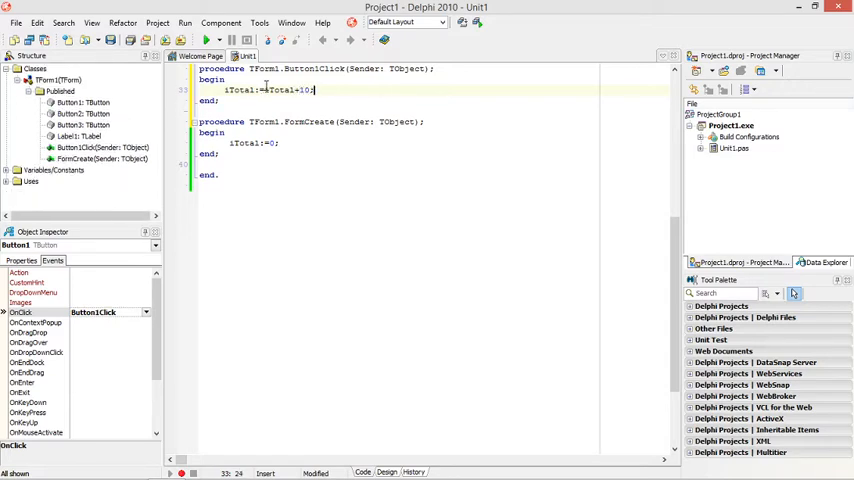
pyautogui.doubleClick(281, 90)
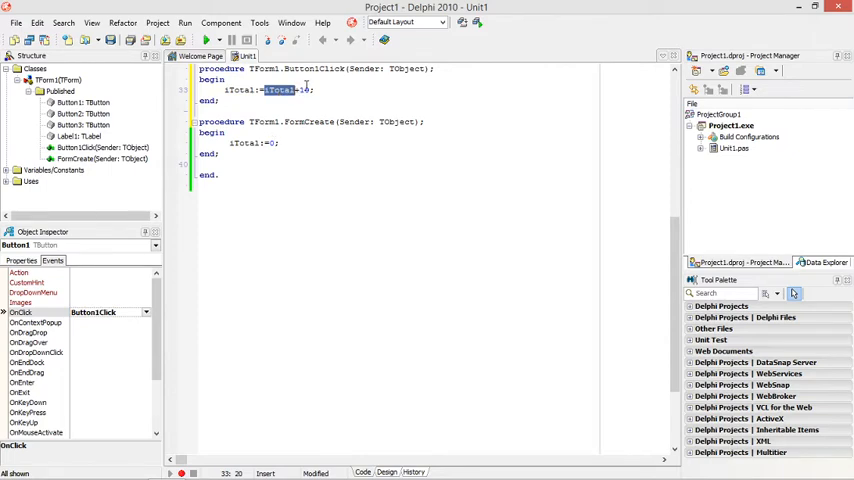
pyautogui.doubleClick(238, 89)
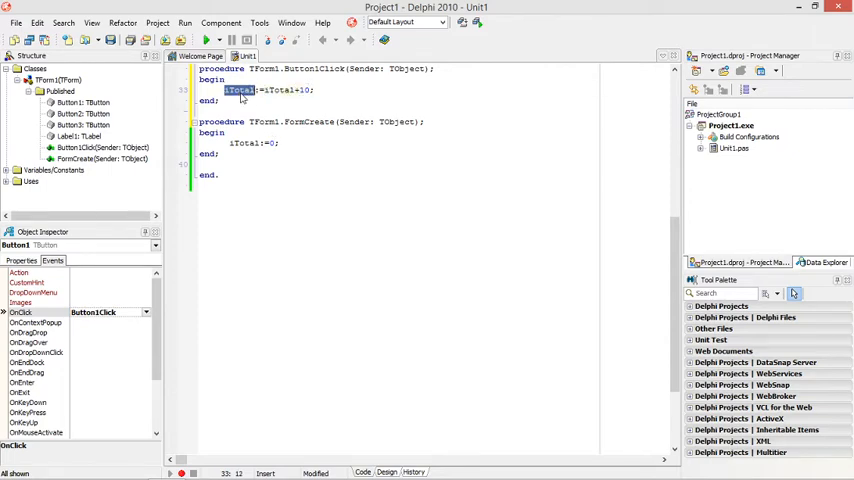
pyautogui.moveTo(240, 90)
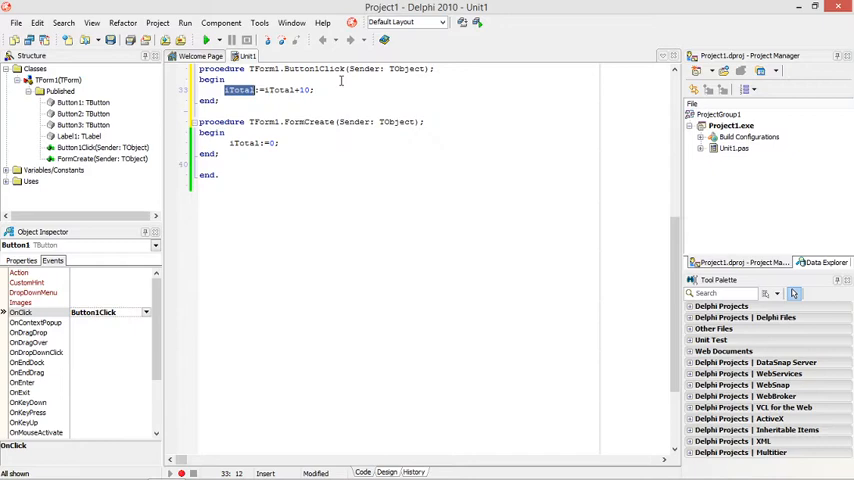
pyautogui.doubleClick(279, 90)
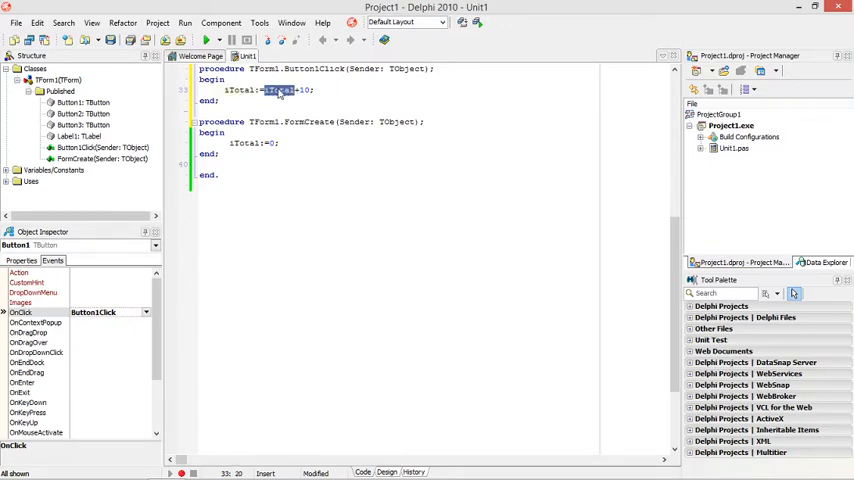
pyautogui.moveTo(280, 90)
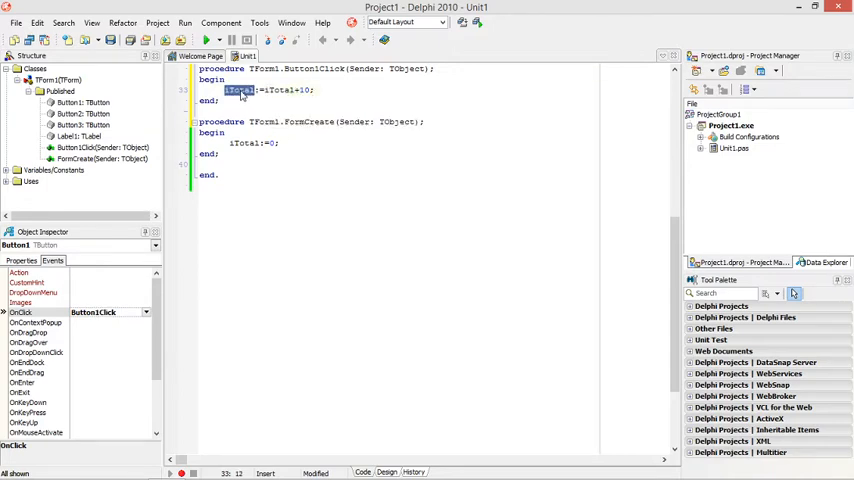
pyautogui.moveTo(240, 90)
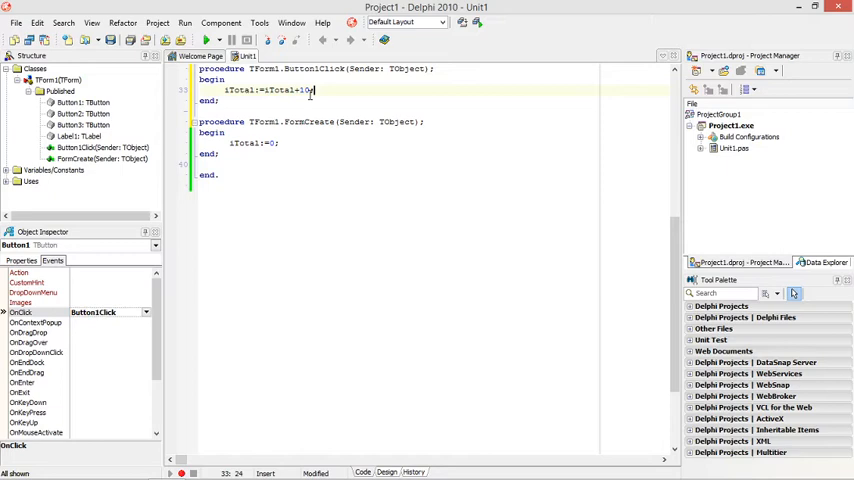
# Add a second Button1Click line setting Label1.Caption to iTotal
pyautogui.press('Return')
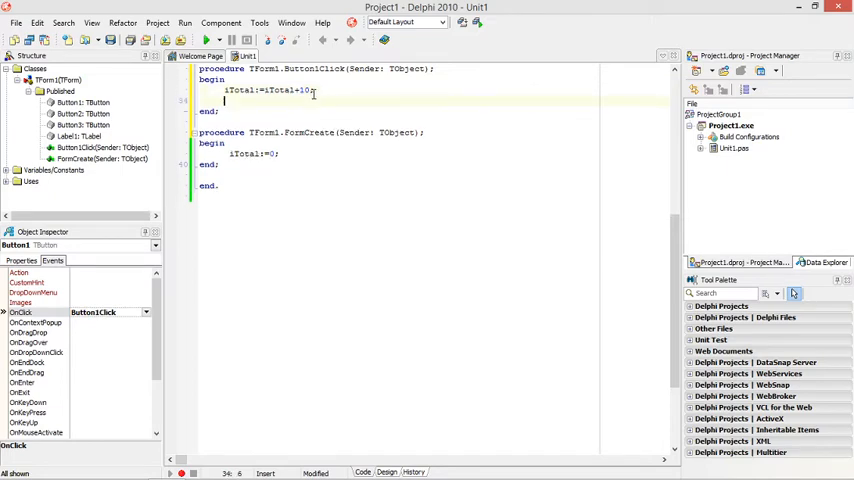
pyautogui.write('label')
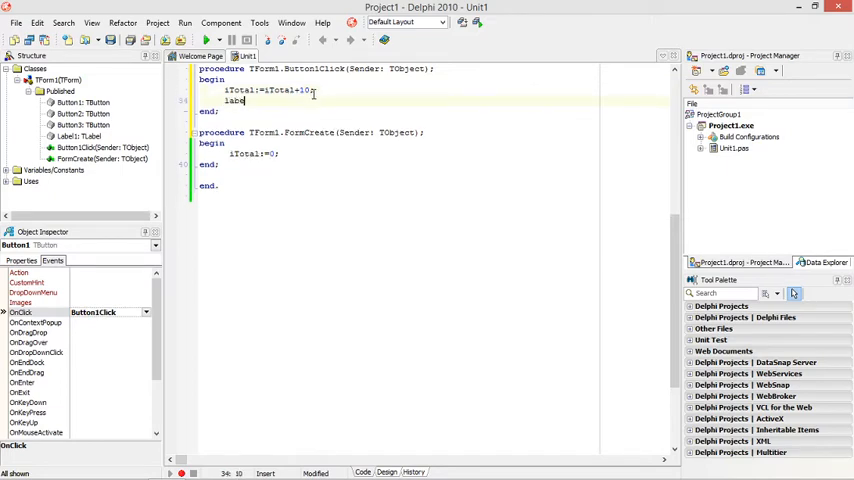
pyautogui.write('l1')
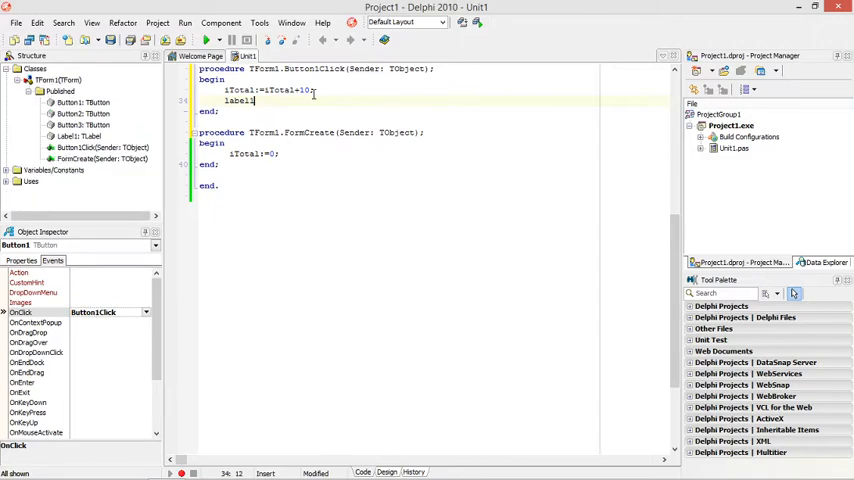
pyautogui.write('.Caption')
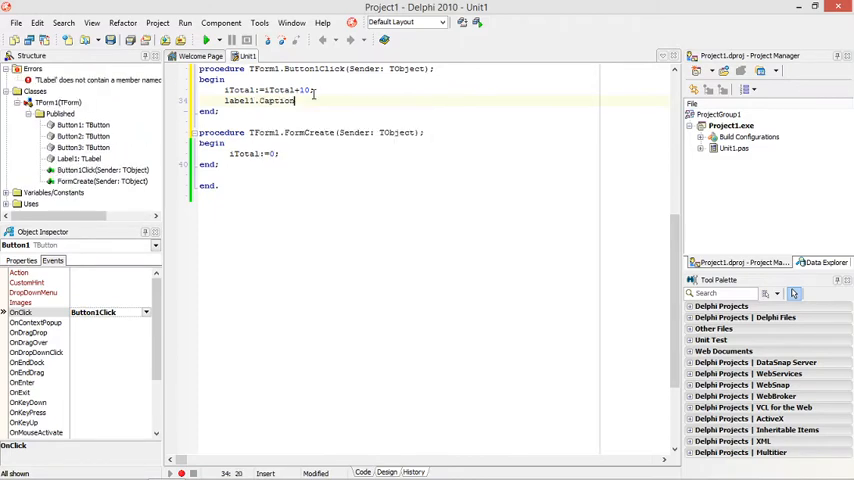
pyautogui.write(';')
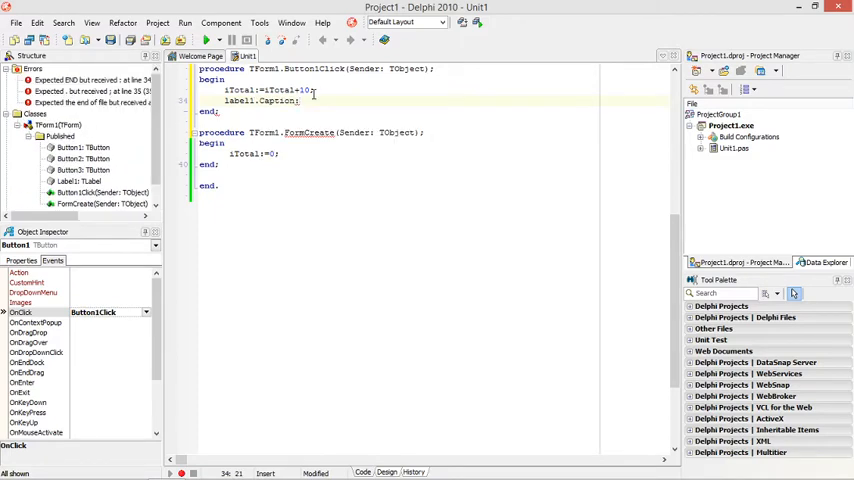
pyautogui.write('iTotal;')
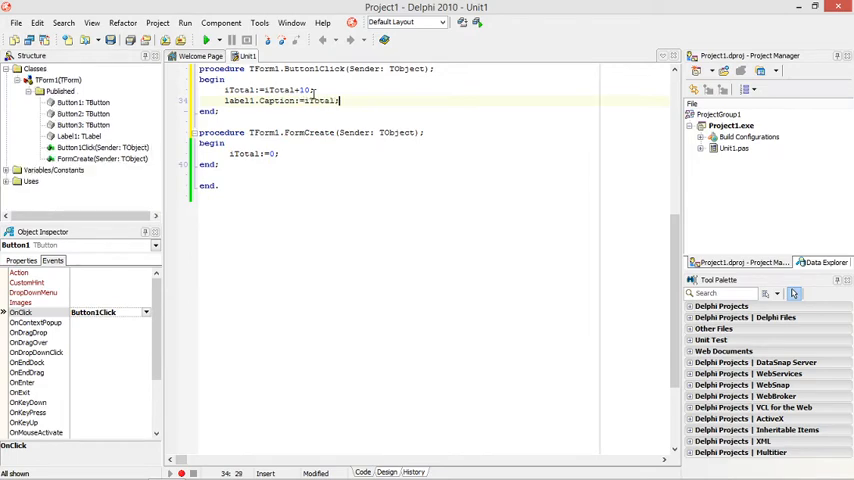
pyautogui.doubleClick(320, 101)
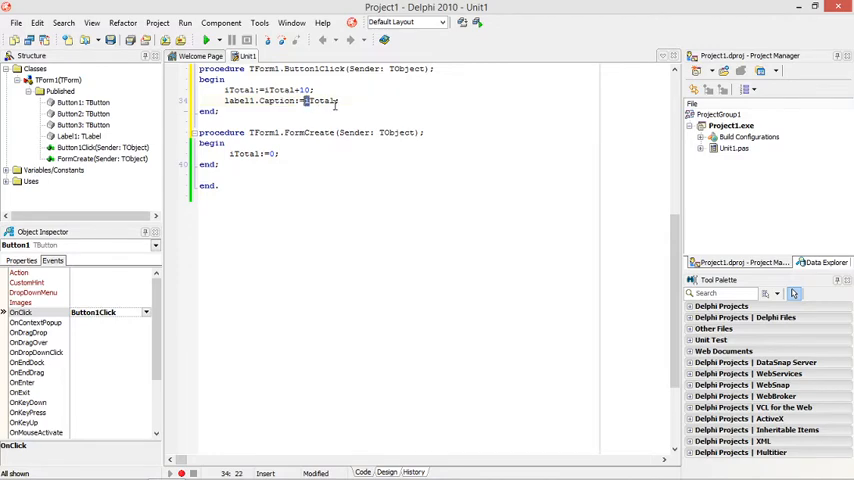
pyautogui.moveTo(288, 101)
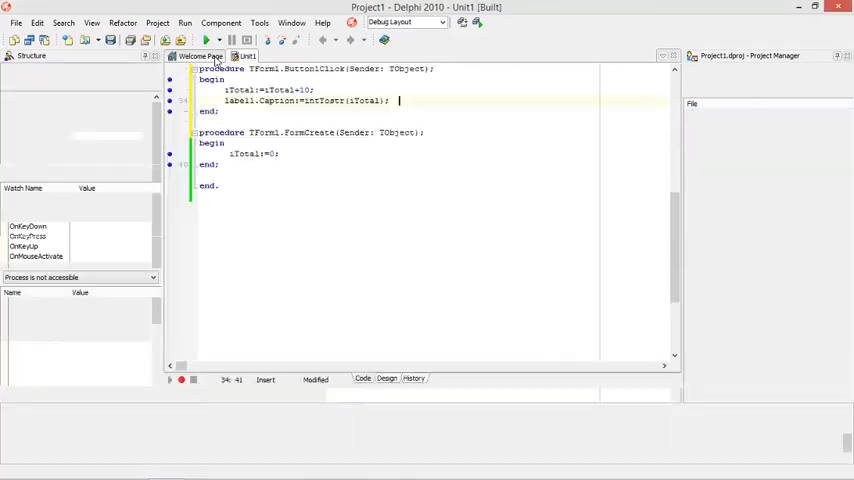
# Run the app and click R 10 repeatedly, watching the label rise by ten
pyautogui.click(205, 39)
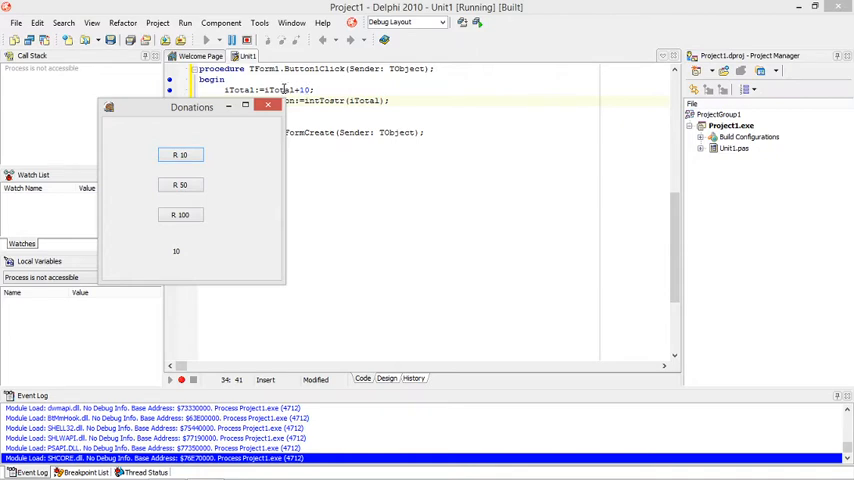
pyautogui.click(180, 155)
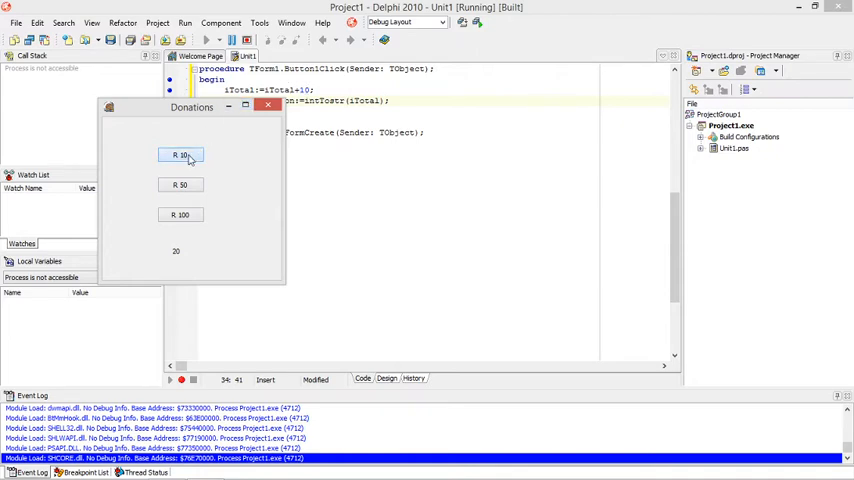
pyautogui.click(180, 155)
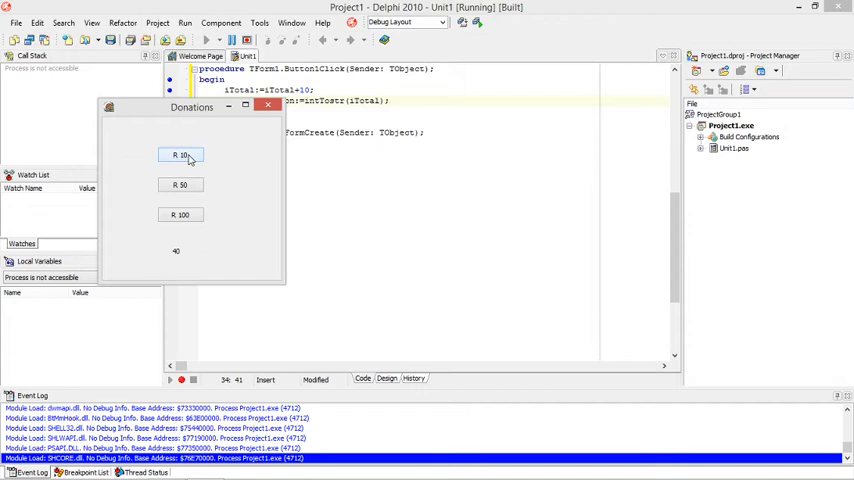
pyautogui.click(180, 155)
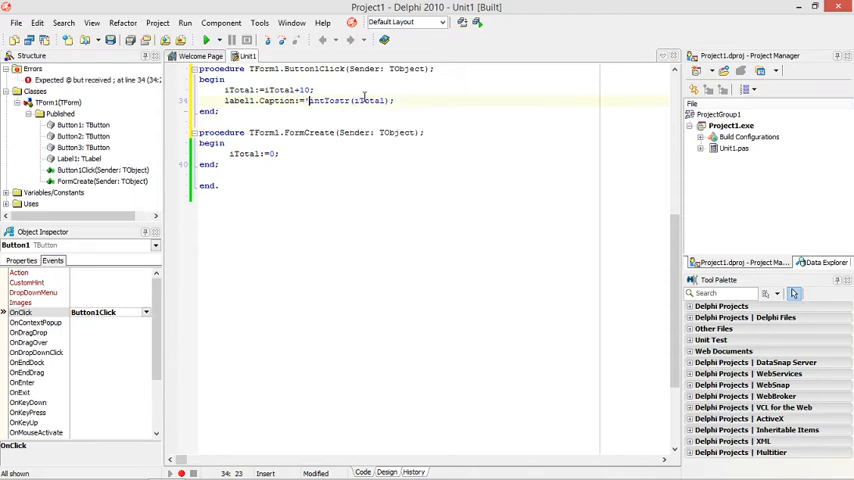
# Change the caption line to 'R '+IntToStr(iTotal) and rerun the app
pyautogui.doubleClick(330, 100)
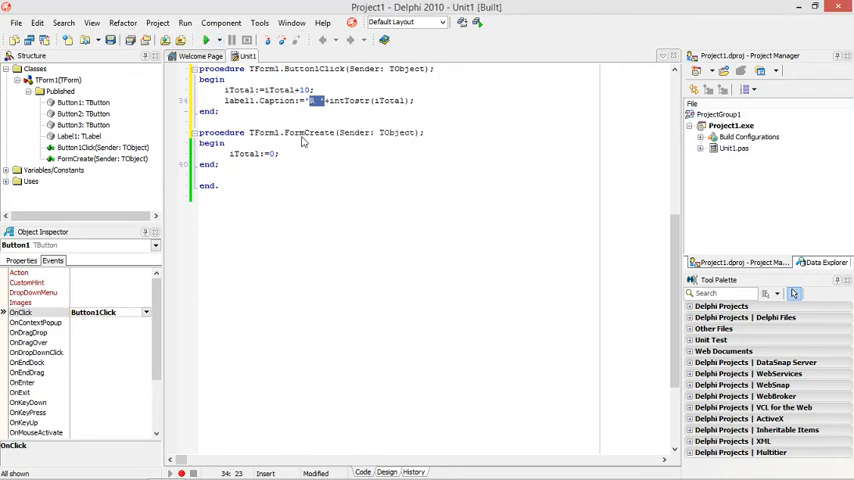
pyautogui.click(185, 40)
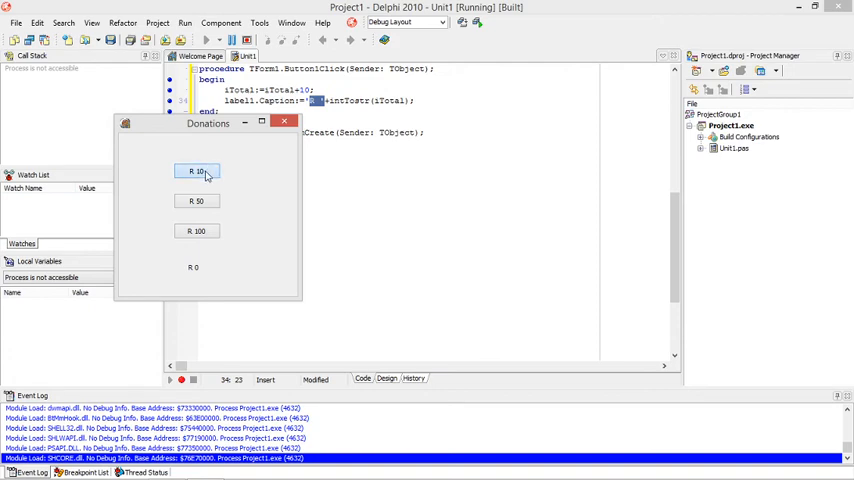
# Add R 10 twice in the running Donations app so the total grows
pyautogui.click(196, 171)
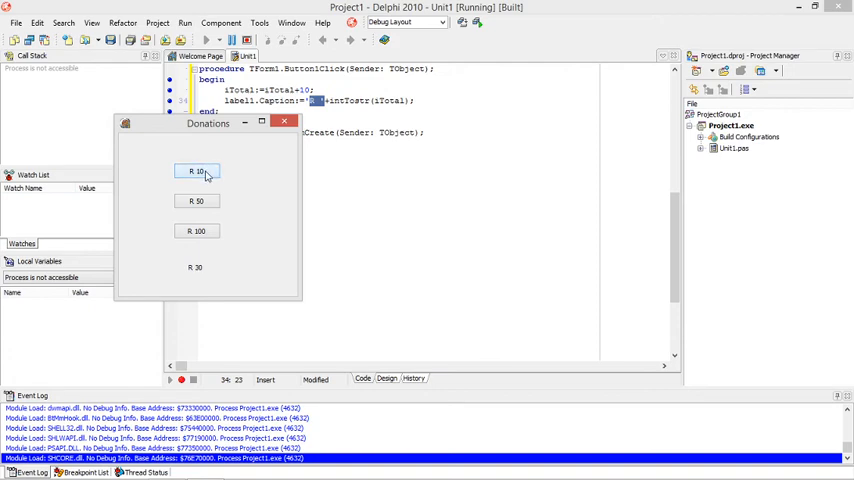
pyautogui.click(196, 171)
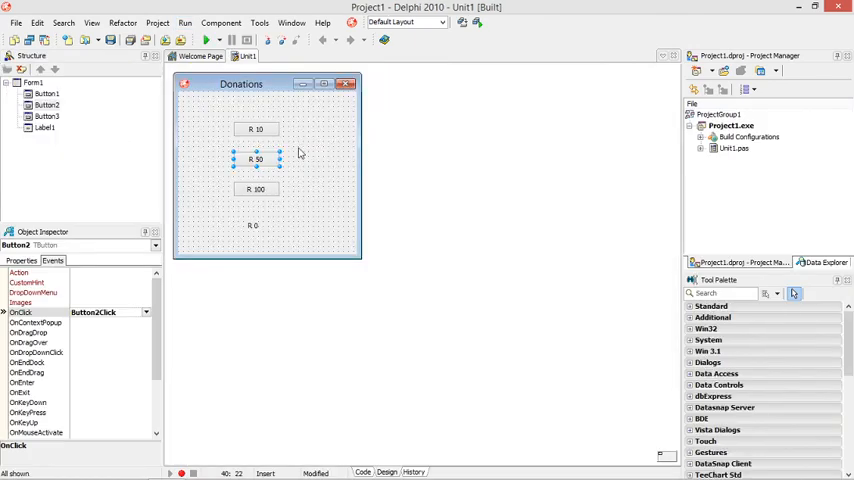
# Give the R 50 button a handler, set the increment to 0, and run the app
pyautogui.click(363, 472)
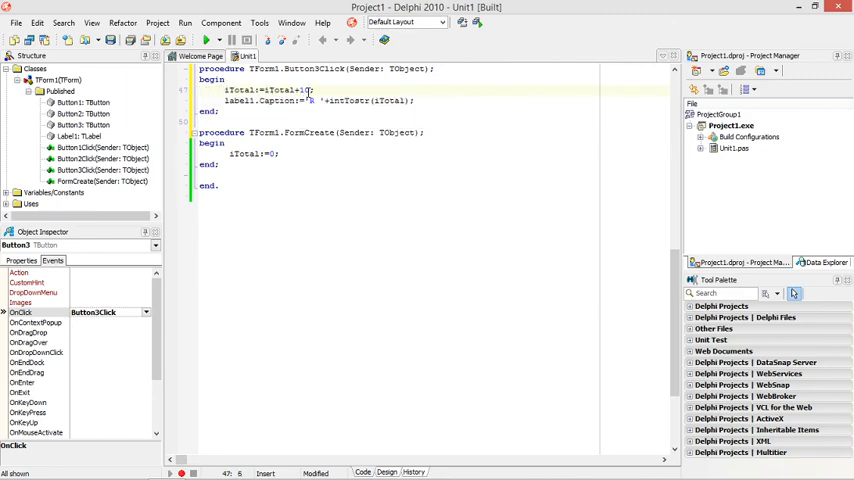
pyautogui.write('0')
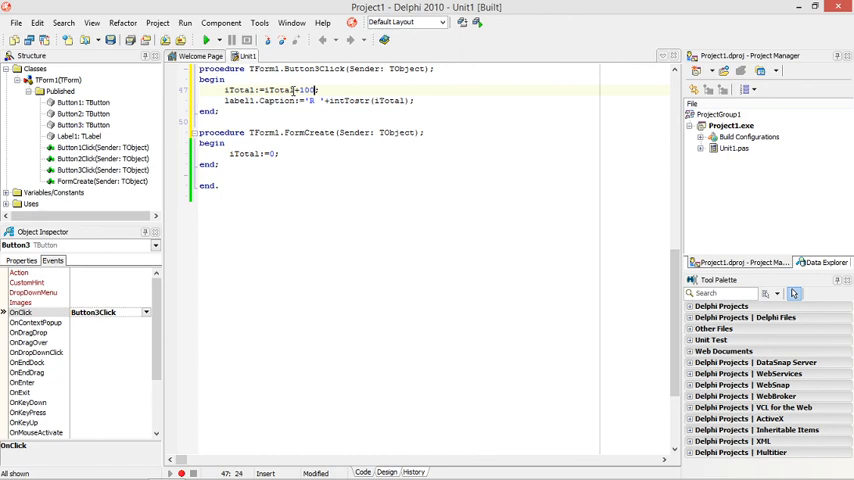
pyautogui.click(205, 39)
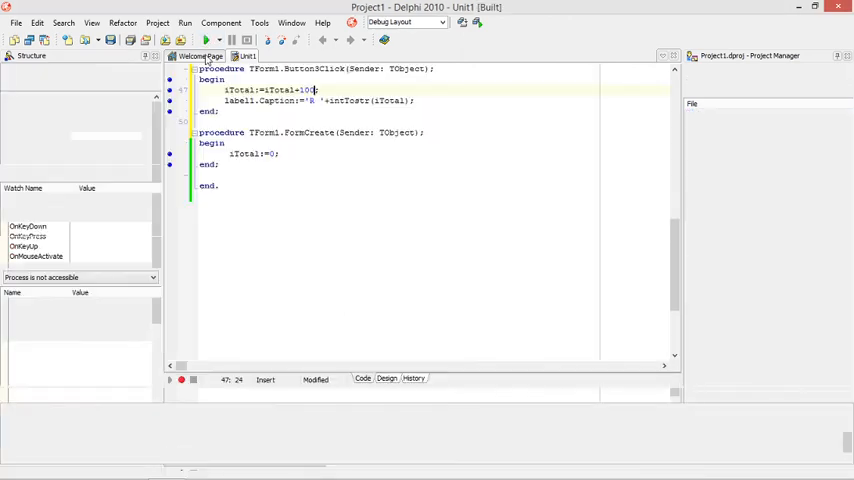
# Add R 10, R 50 and R 100 to bring the total to R 370
pyautogui.click(205, 40)
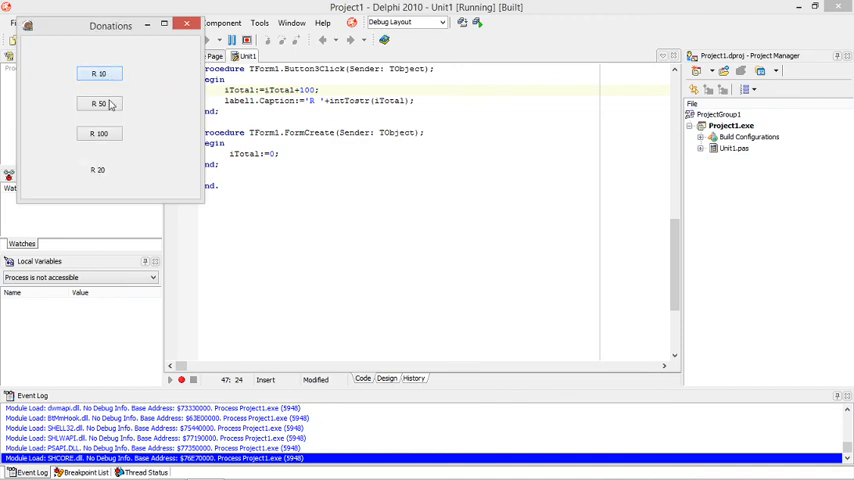
pyautogui.click(98, 133)
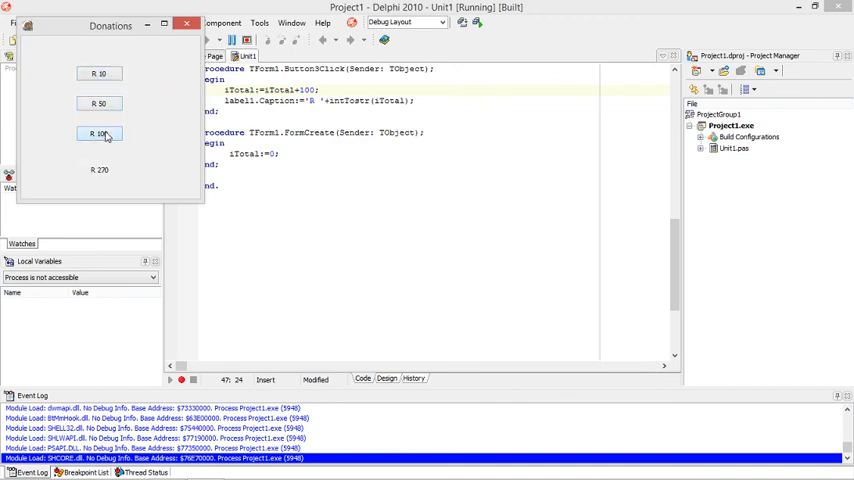
pyautogui.click(99, 133)
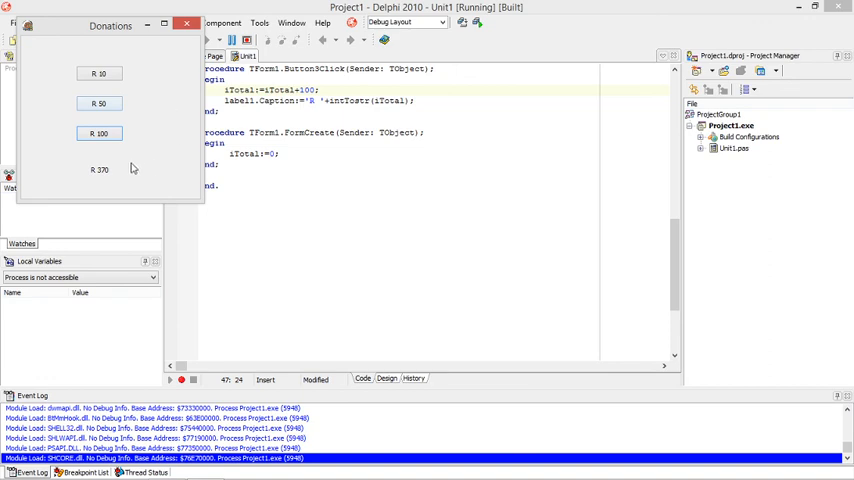